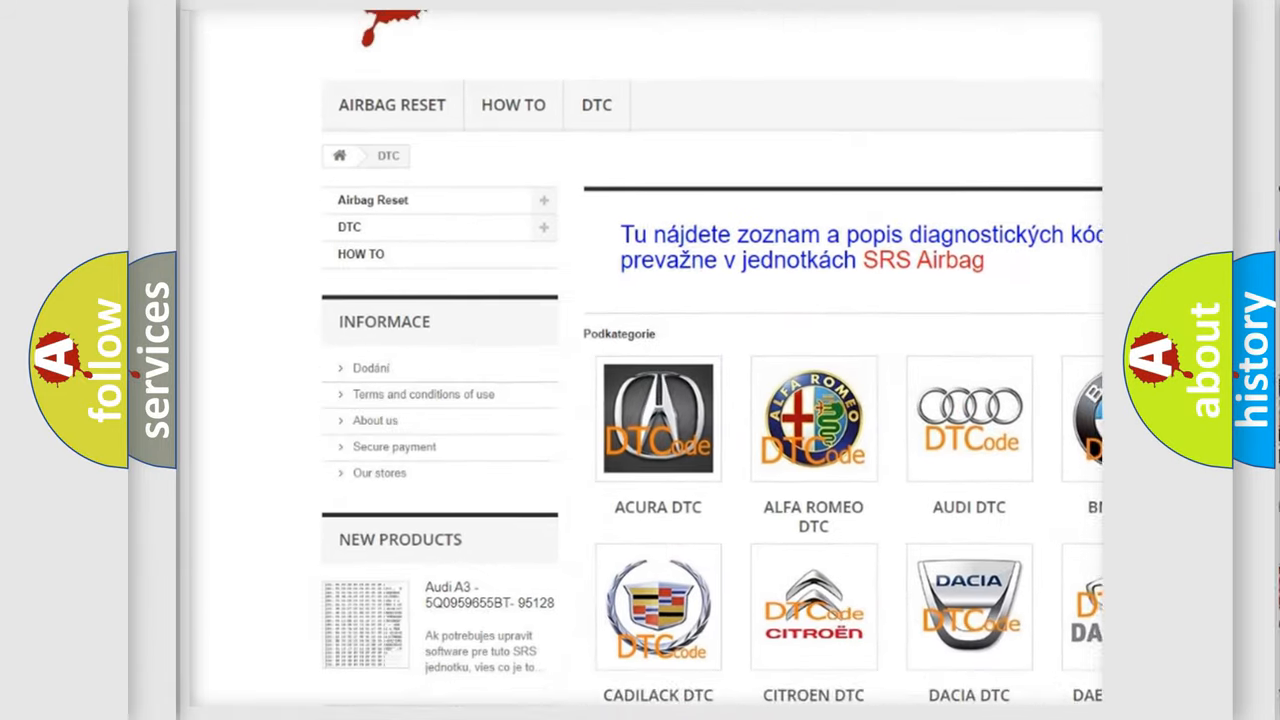
{"action": "scroll", "scroll_direction": "down", "scroll_amount": 3}
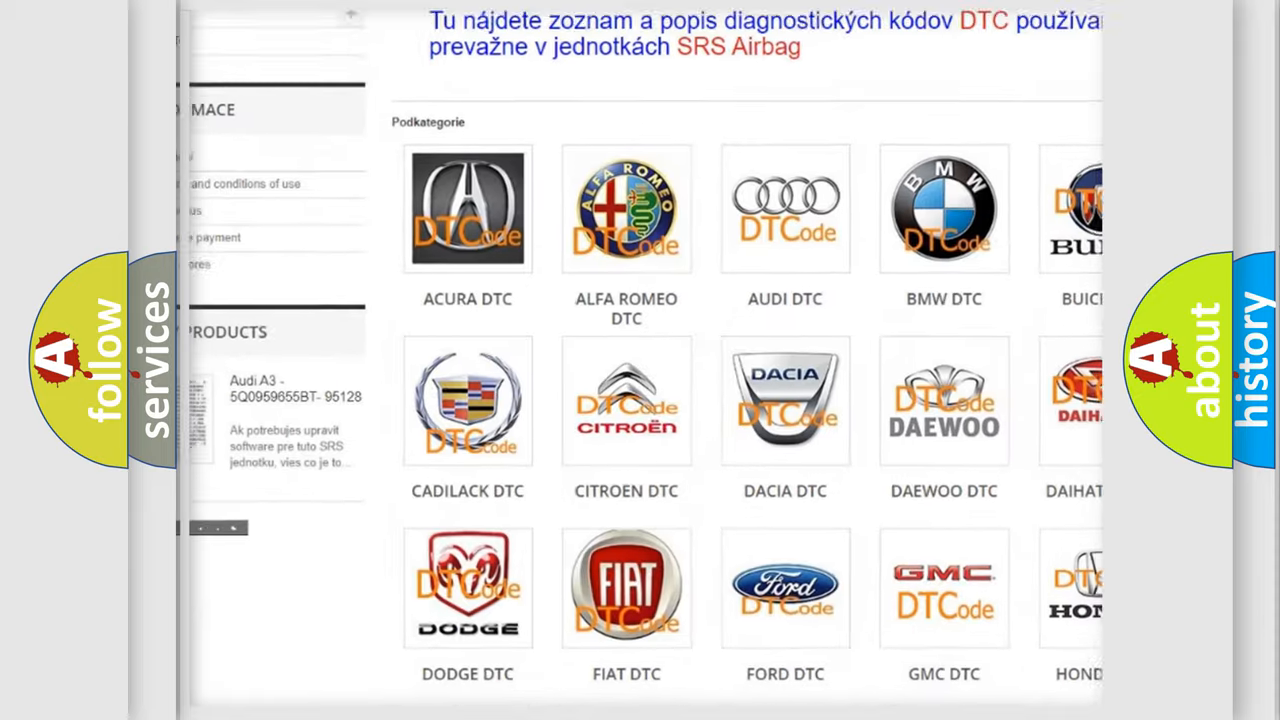
{"action": "scroll", "scroll_direction": "down", "scroll_amount": 3}
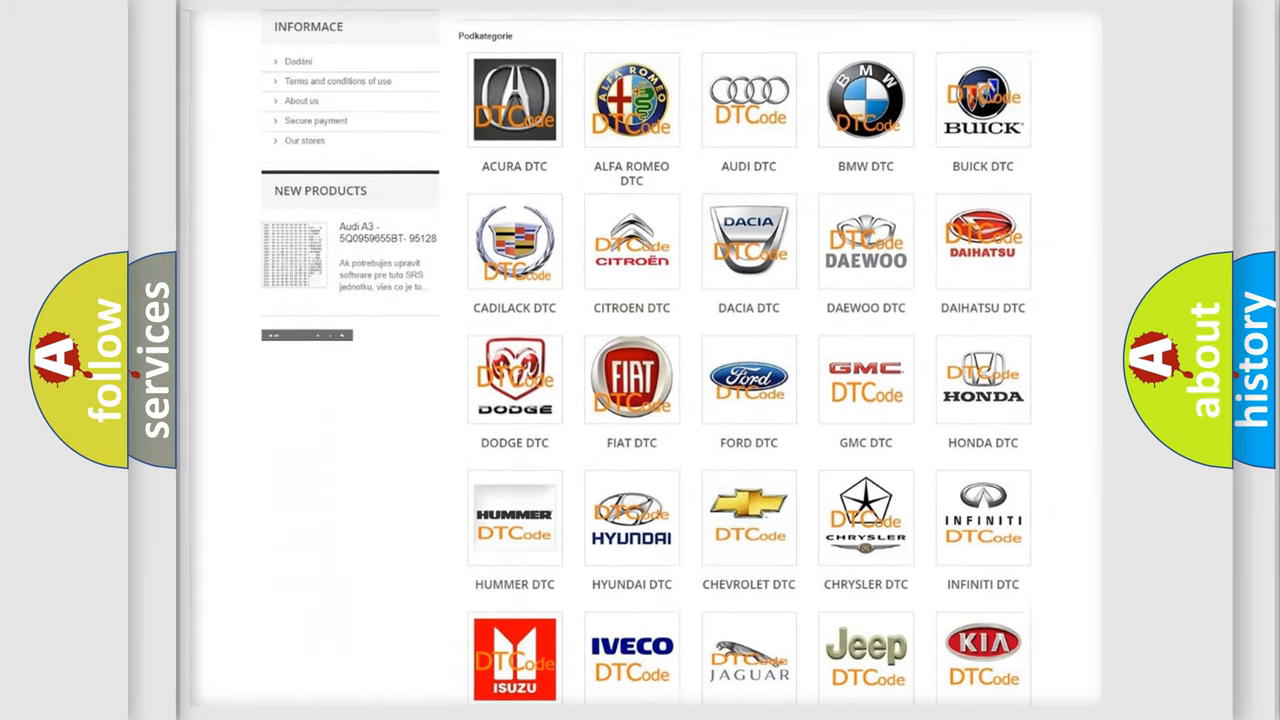
{"action": "scroll", "scroll_direction": "down", "scroll_amount": 3}
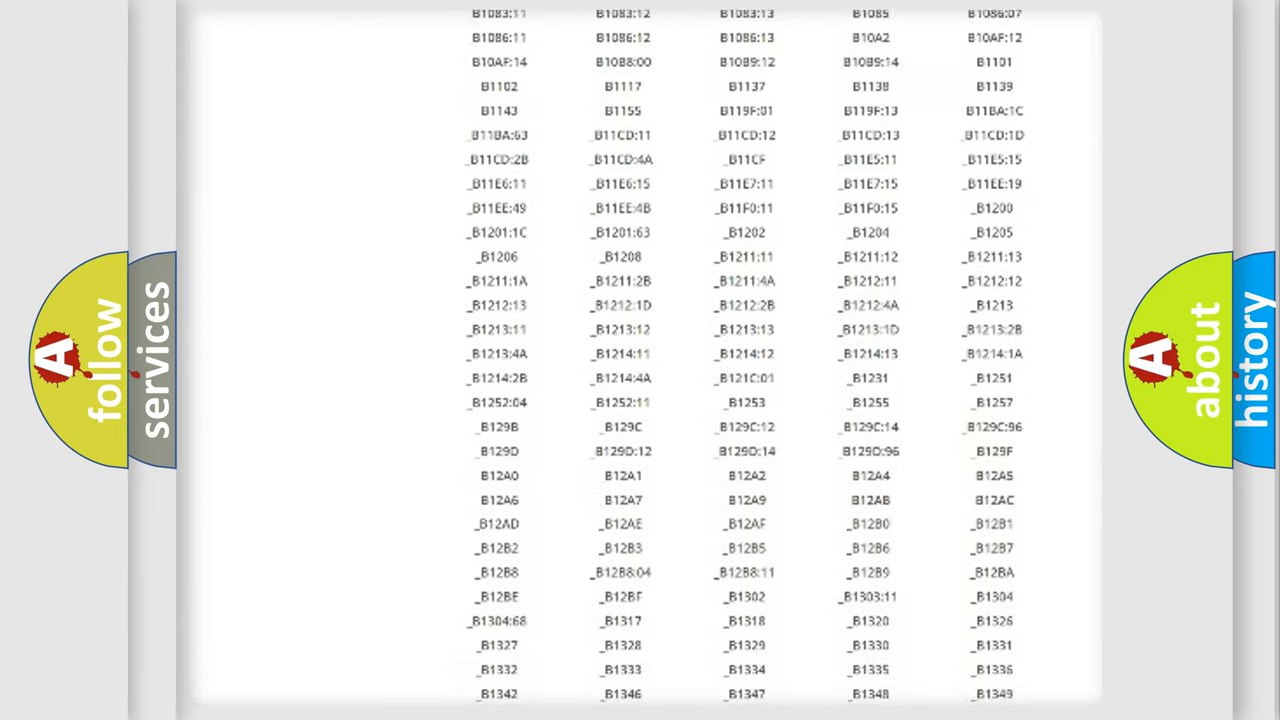
{"action": "scroll", "scroll_direction": "down", "scroll_amount": 3}
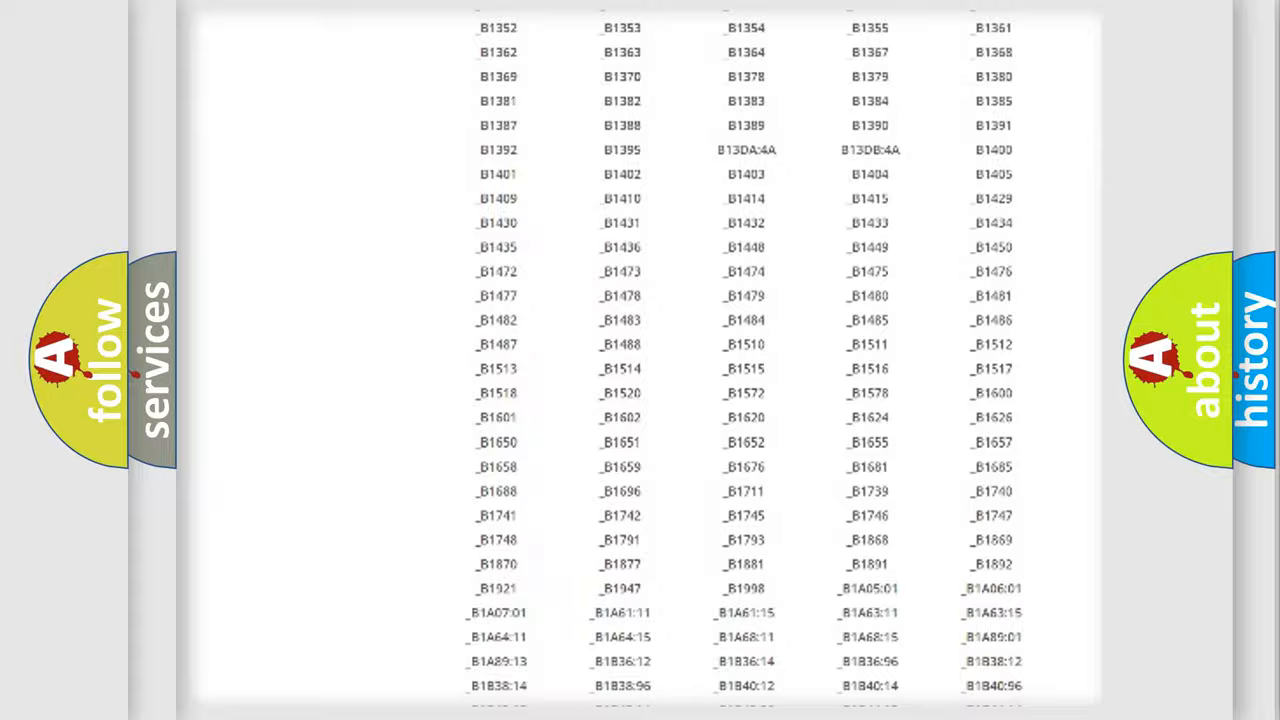